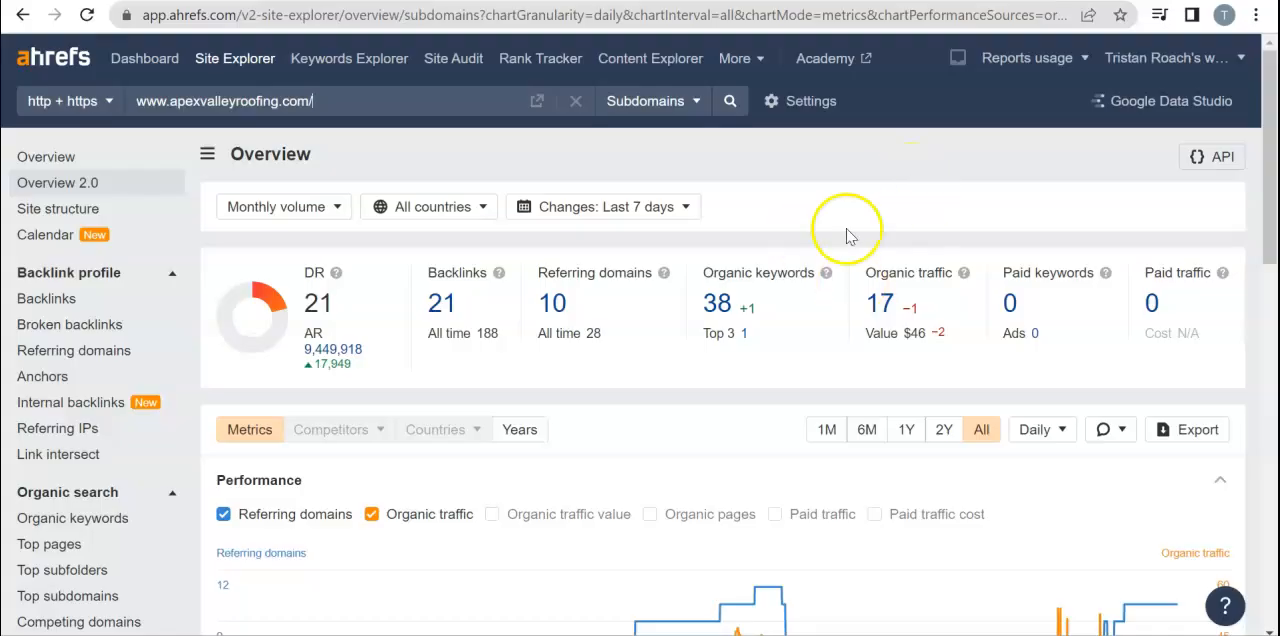
mouse_move(965, 332)
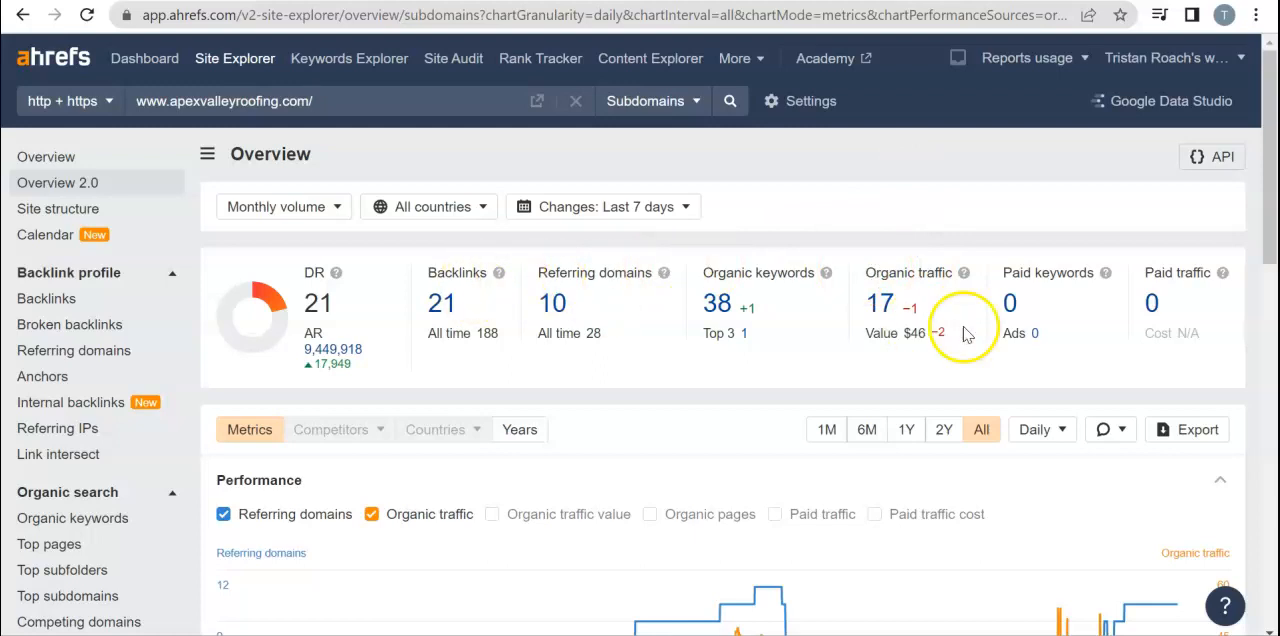
mouse_move(800, 295)
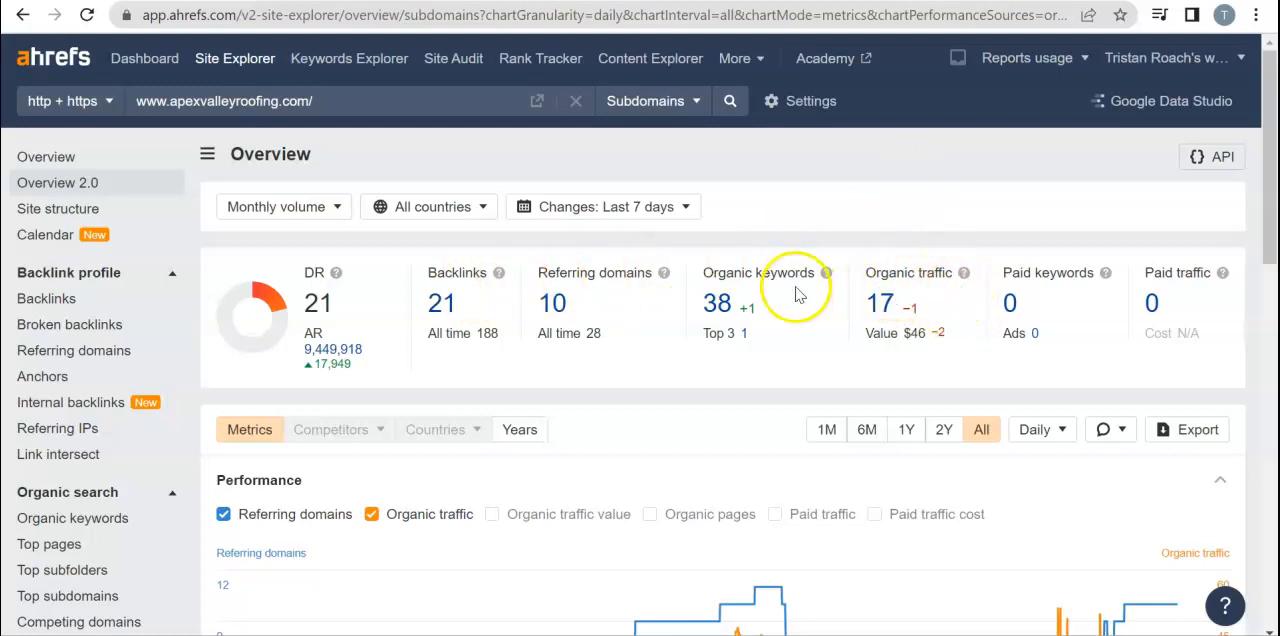
mouse_move(945, 293)
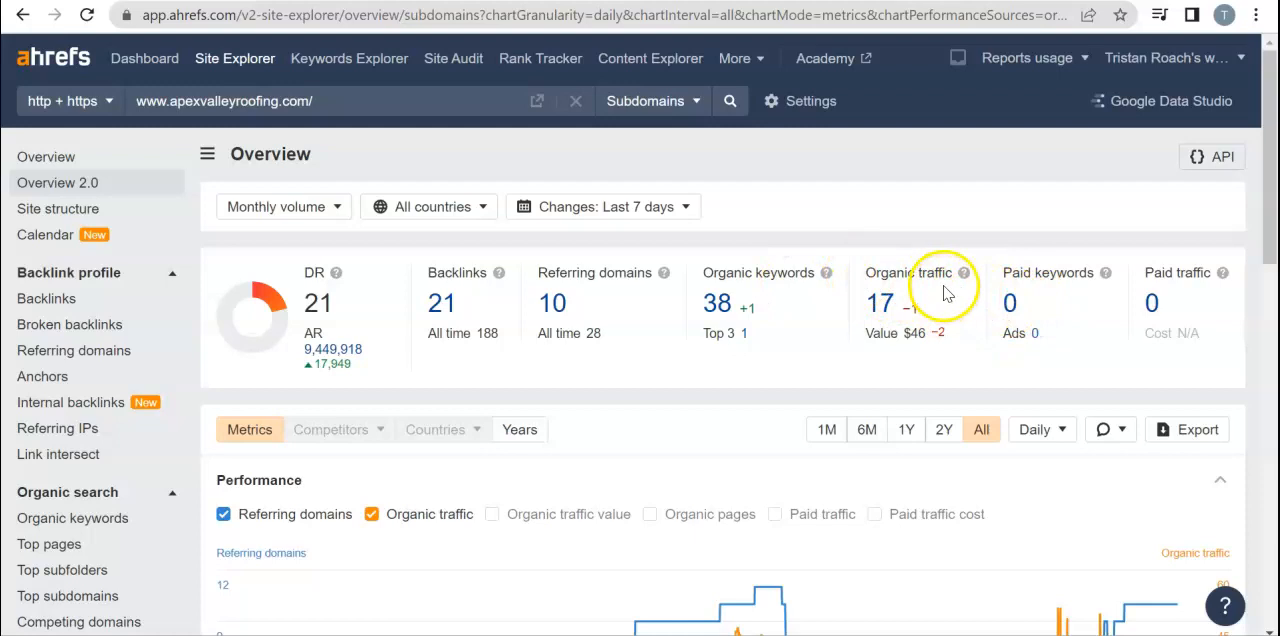
mouse_move(912, 300)
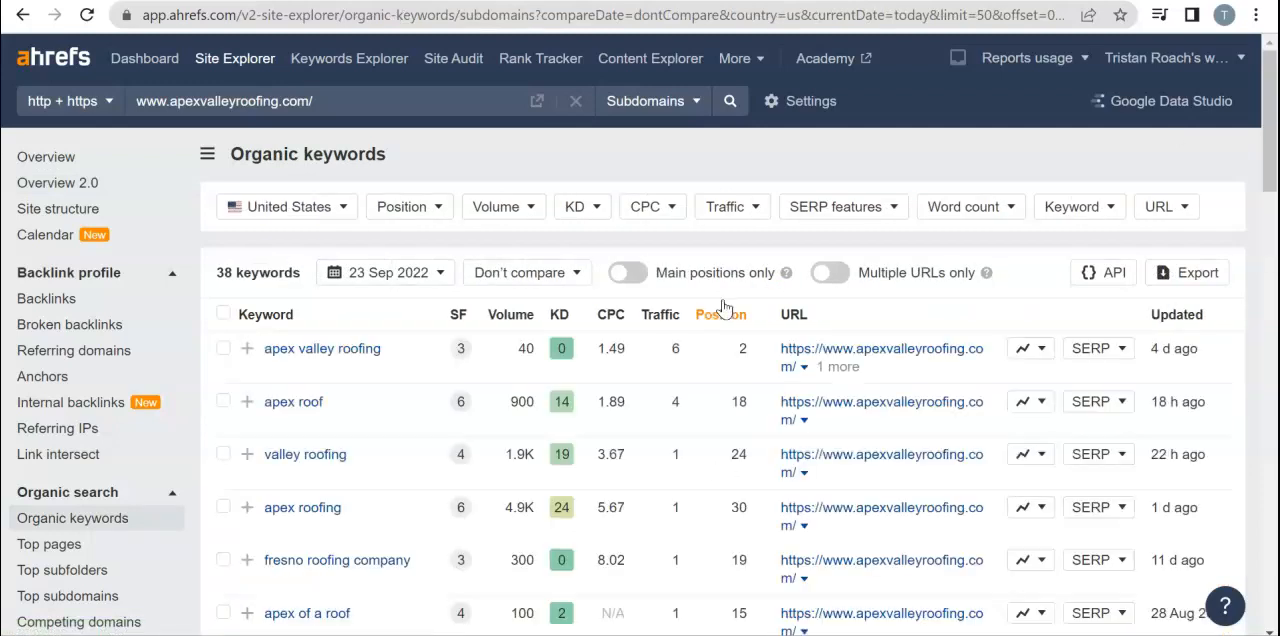
mouse_move(287, 372)
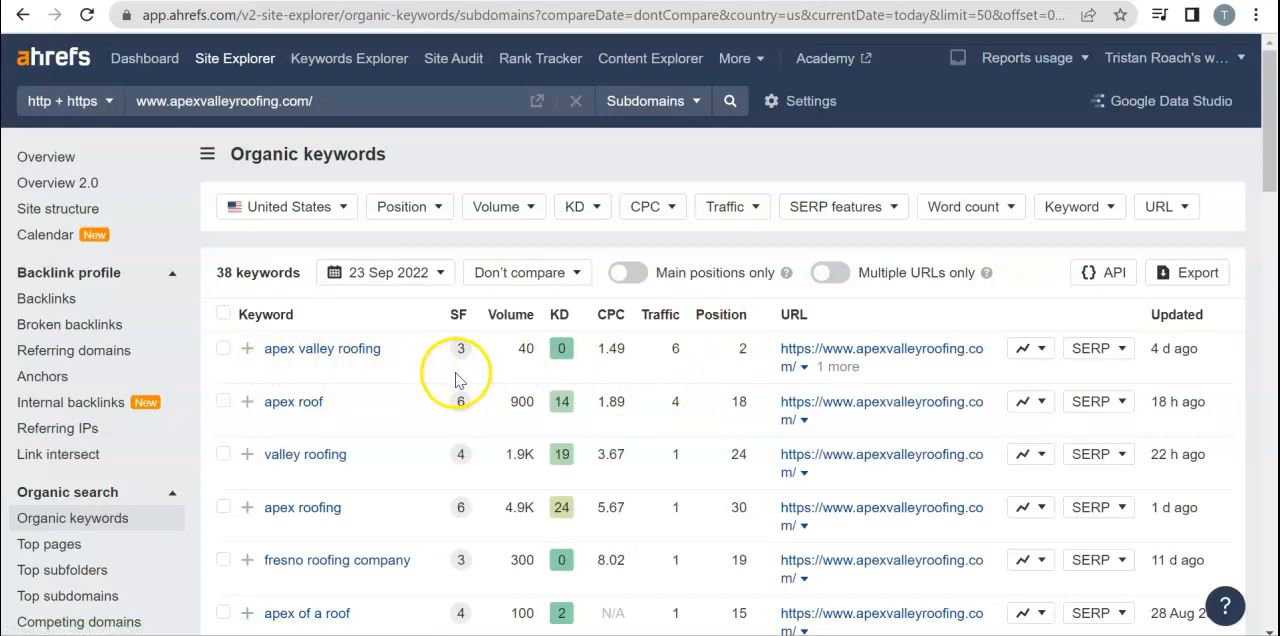
mouse_move(368, 437)
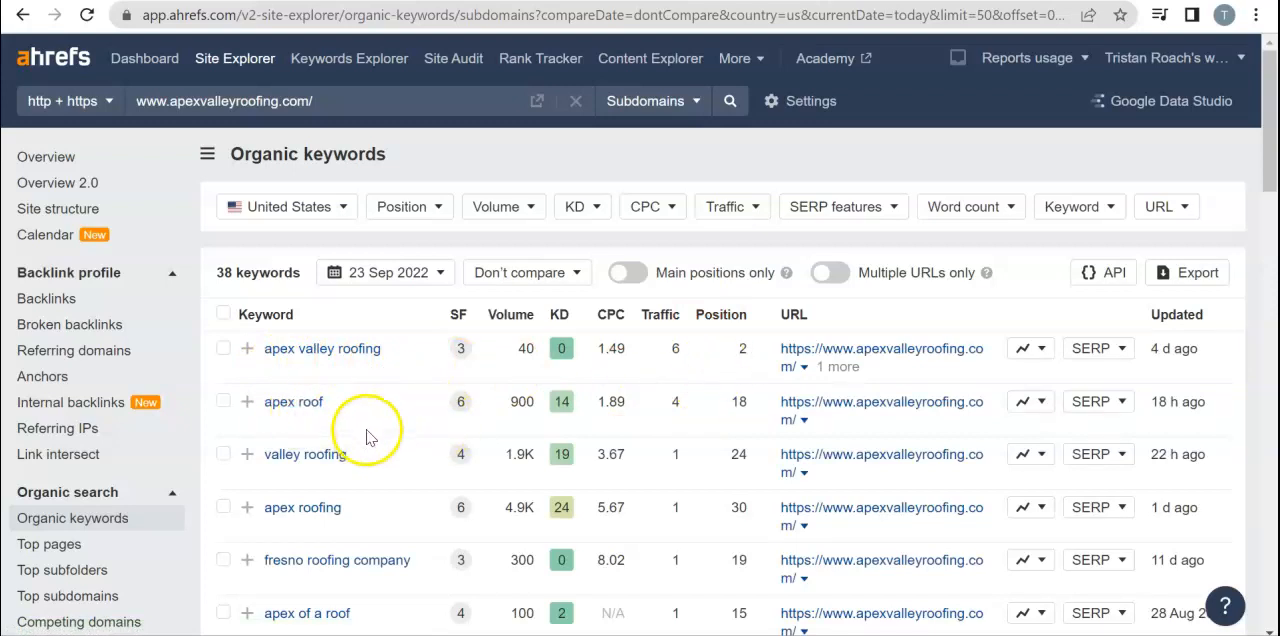
Scroll the apexvalleyroofing.com keyword table to terms like fresno roofing ranking 15–20
scroll("down", 3)
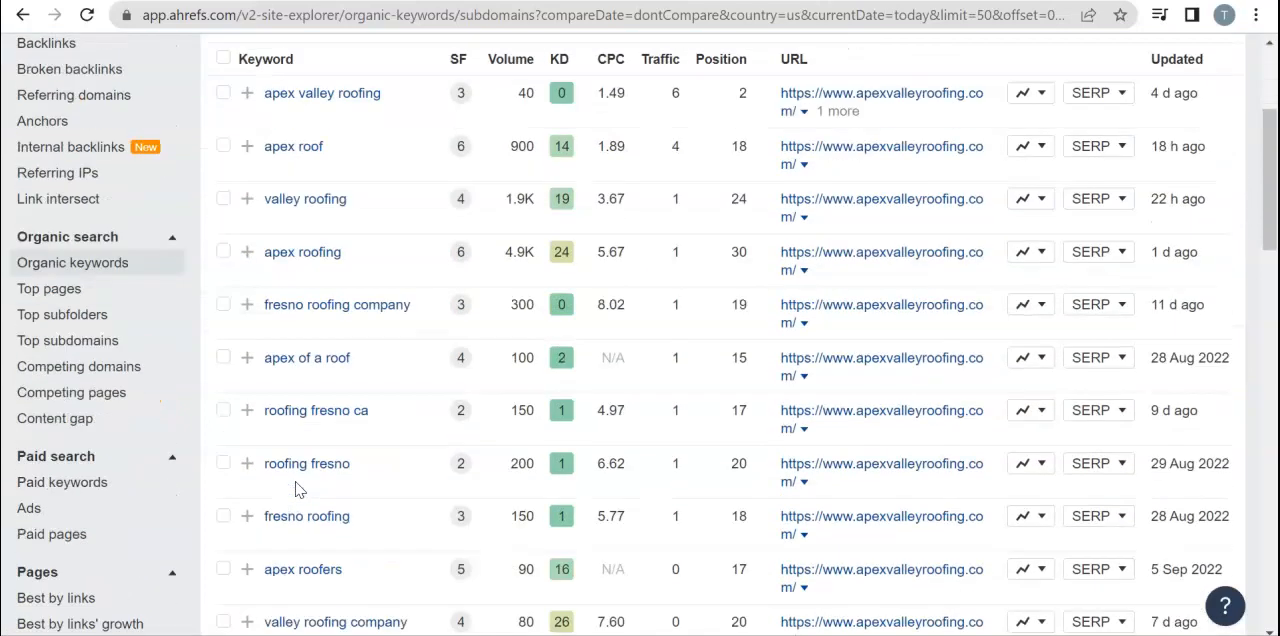
mouse_move(303, 340)
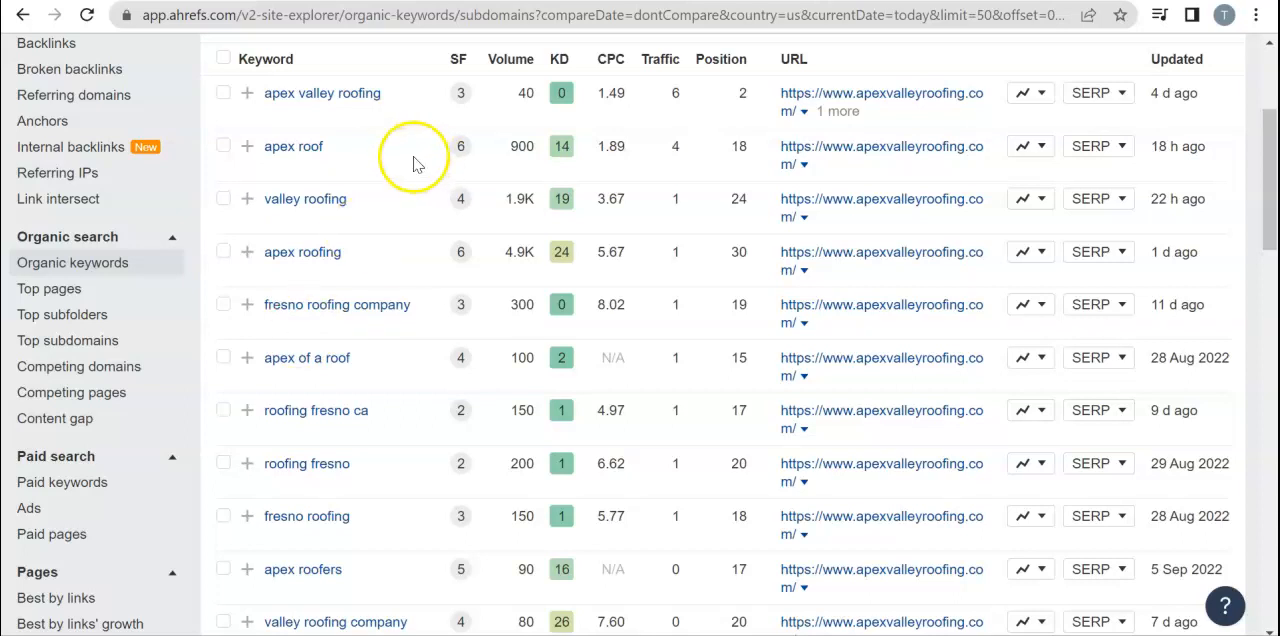
mouse_move(530, 170)
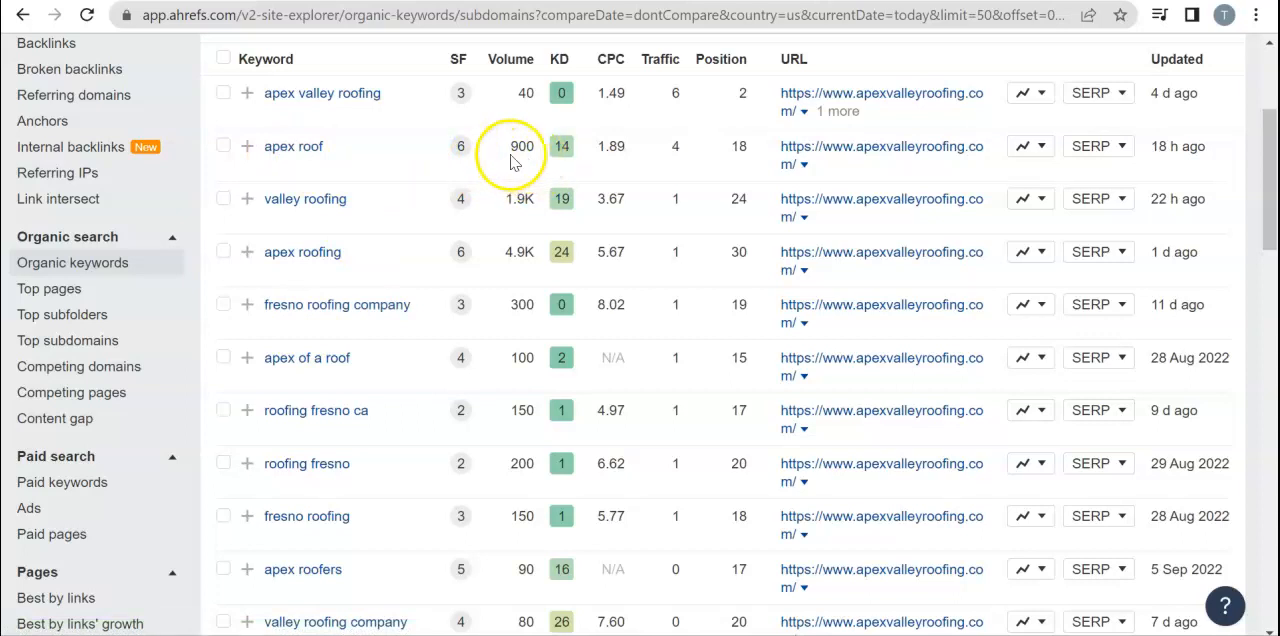
mouse_move(745, 160)
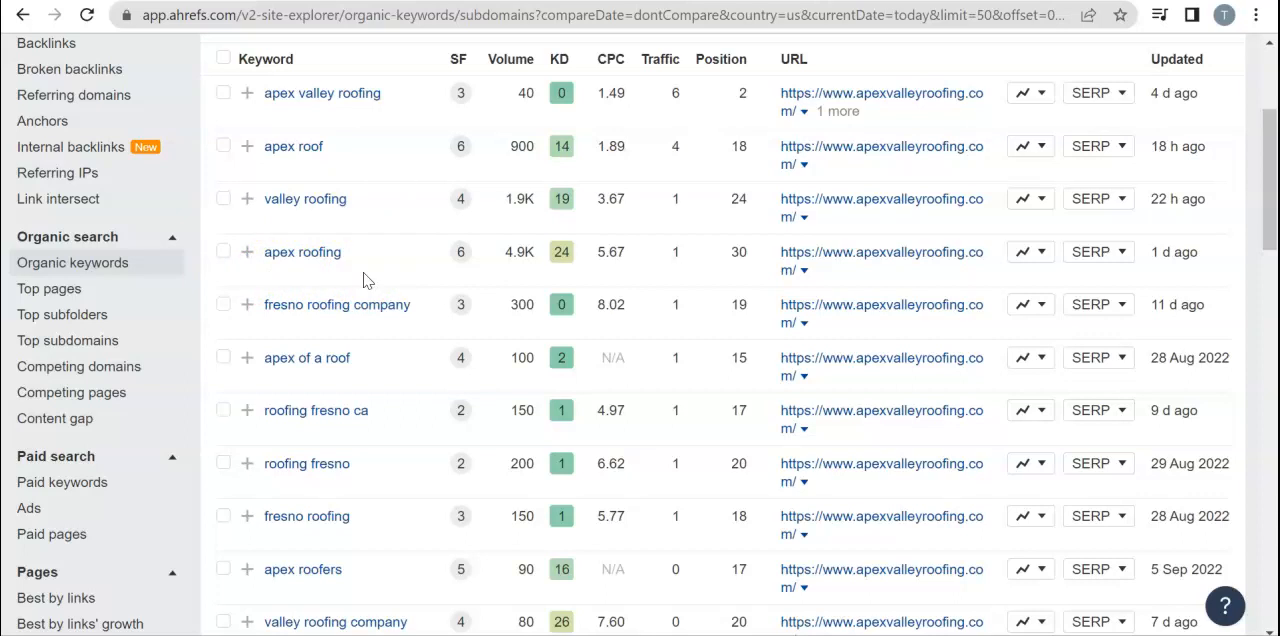
mouse_move(337, 304)
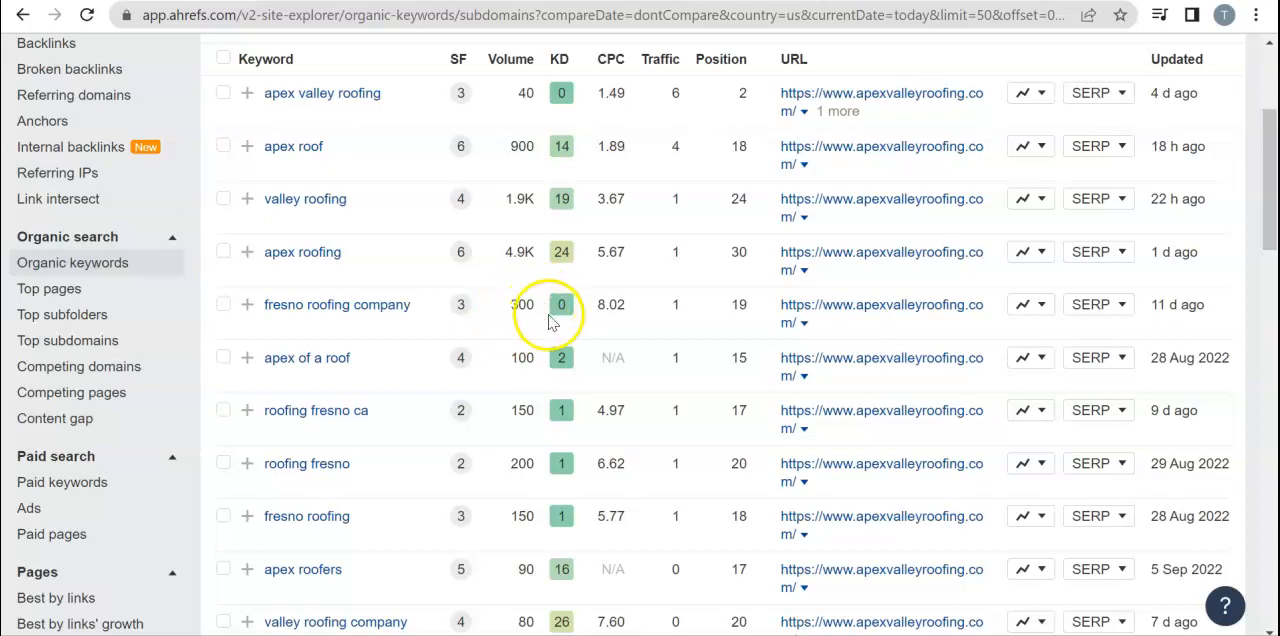
mouse_move(735, 320)
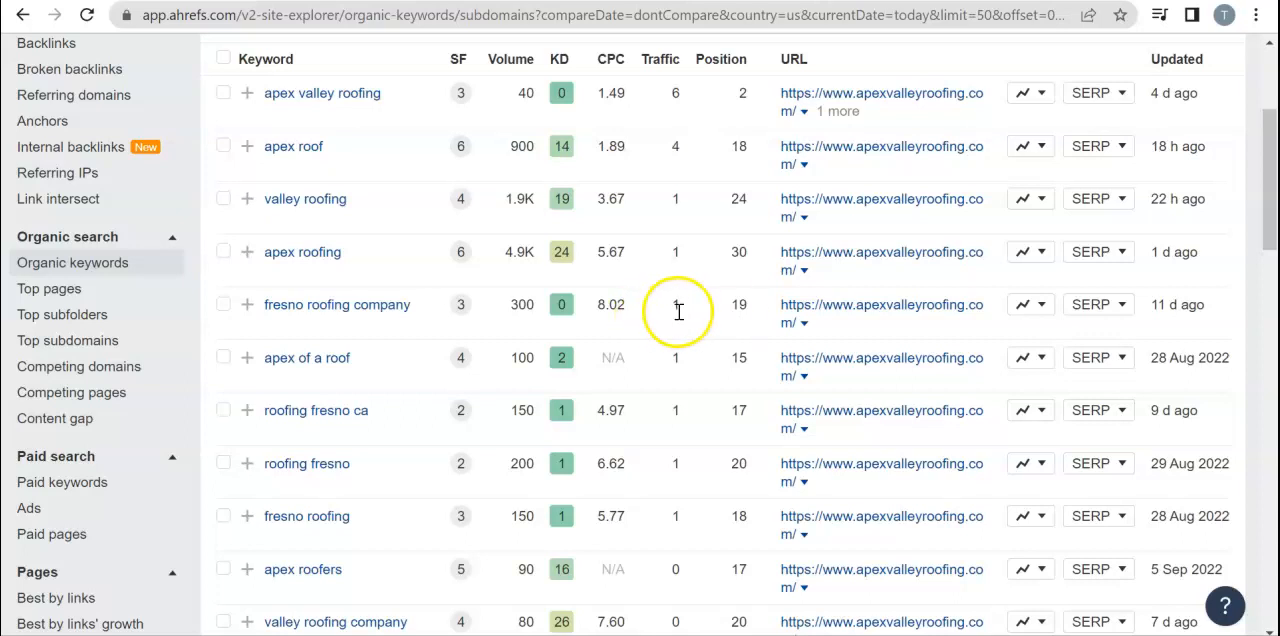
mouse_move(290, 428)
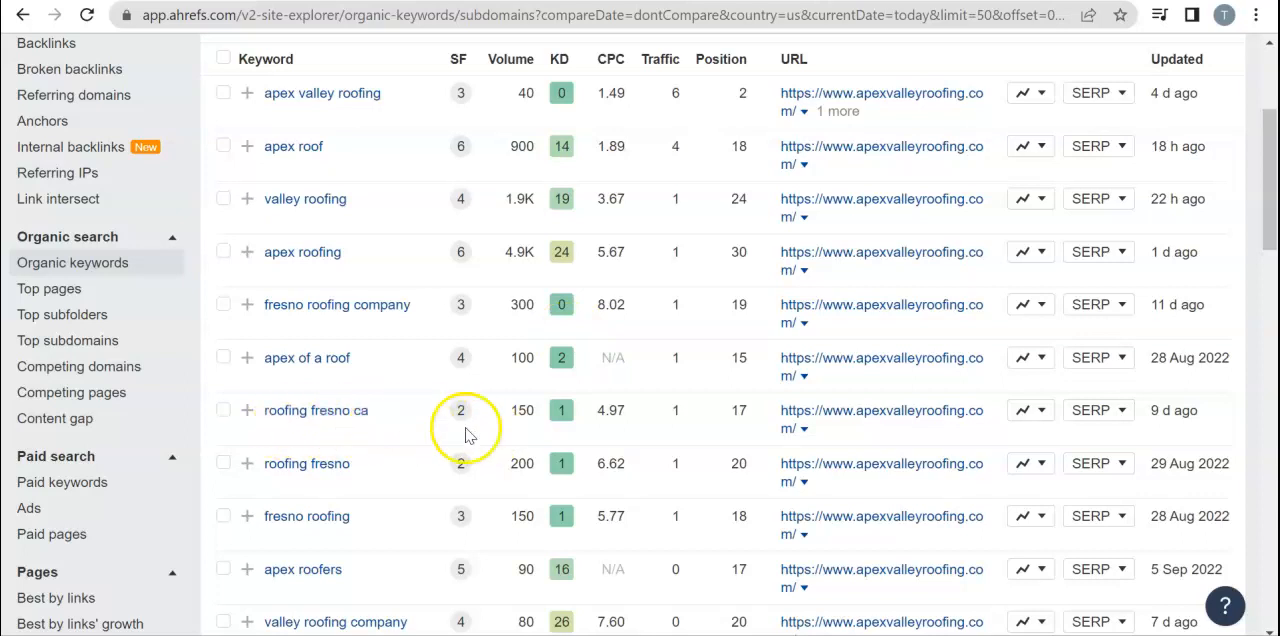
mouse_move(530, 395)
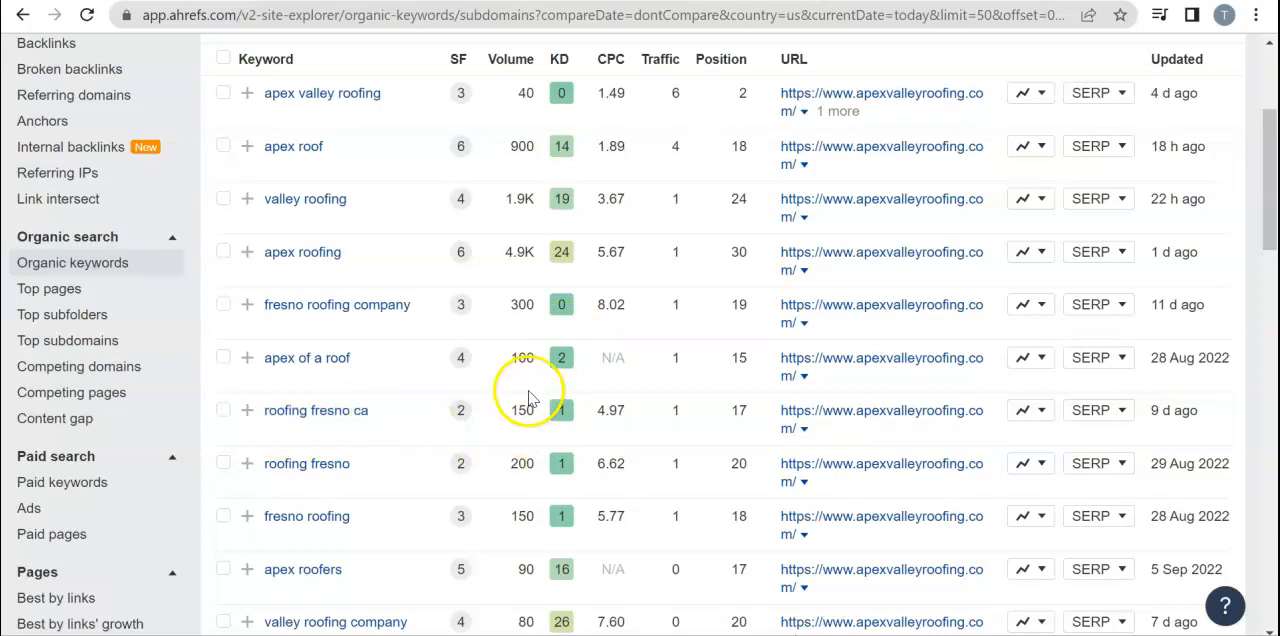
mouse_move(758, 428)
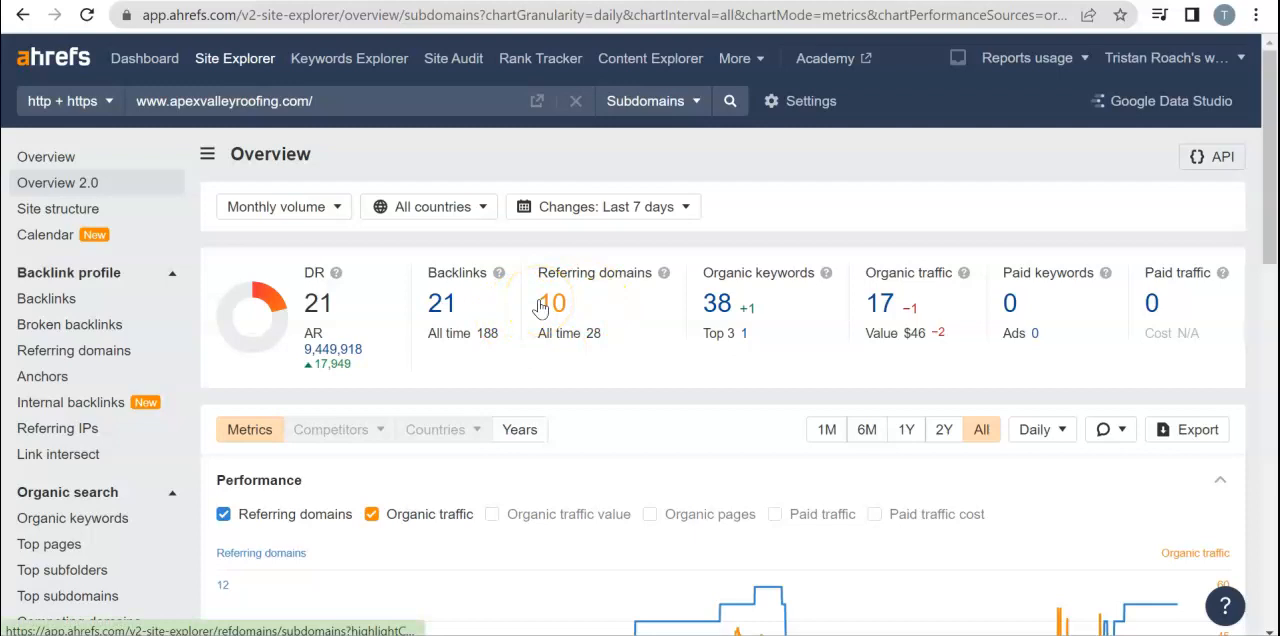
mouse_move(551, 303)
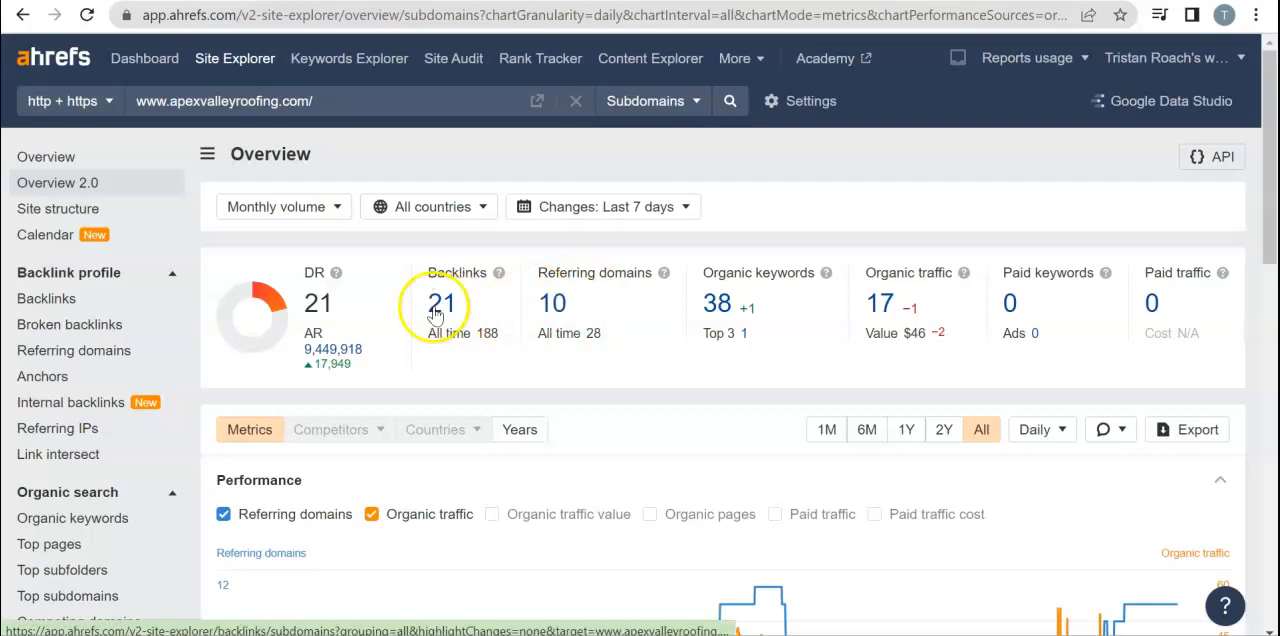
Open the list of 21 backlinks for apexvalleyroofing.com
left_click(441, 303)
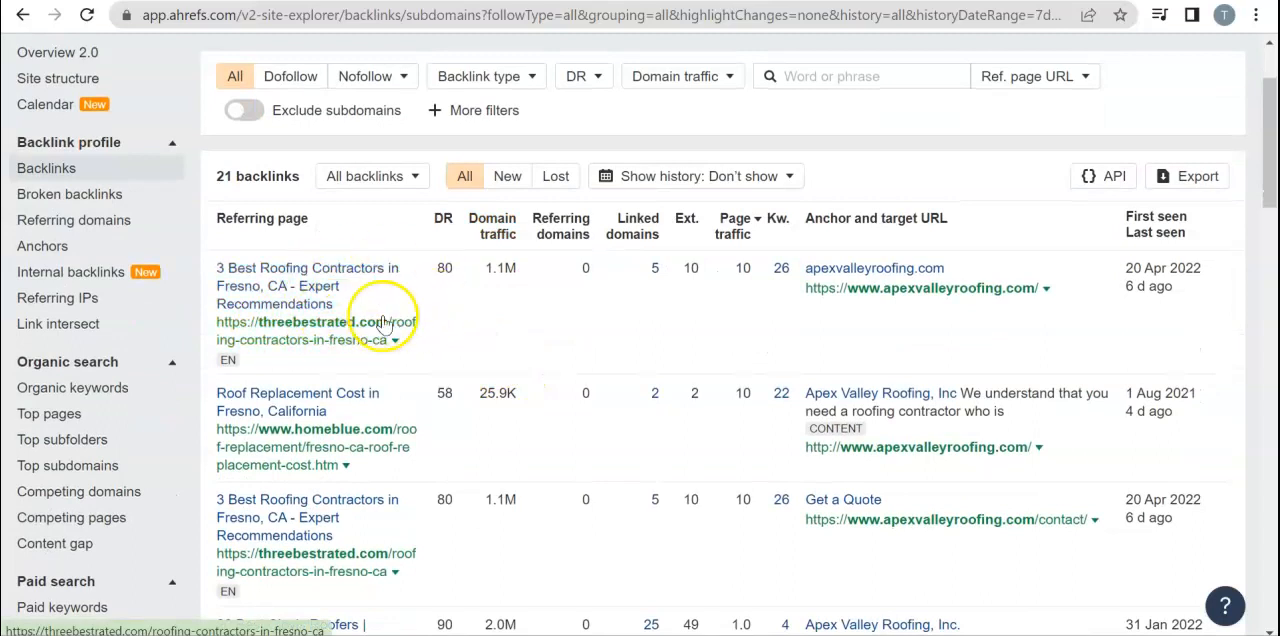
scroll("down", 3)
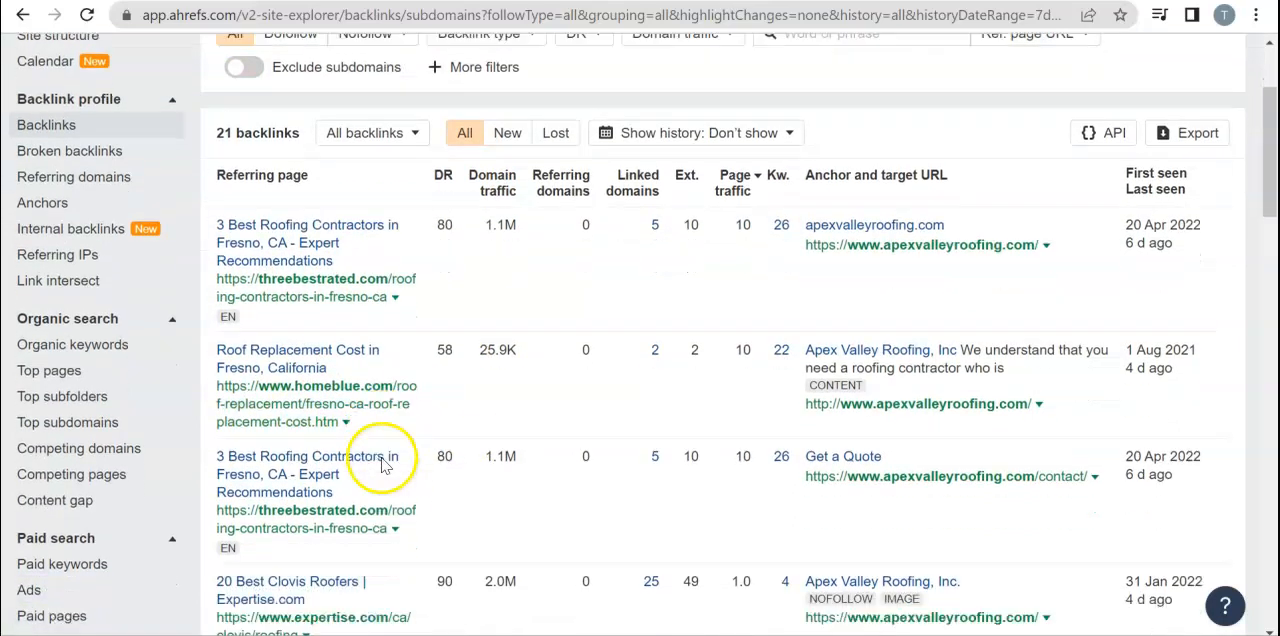
scroll("down", 3)
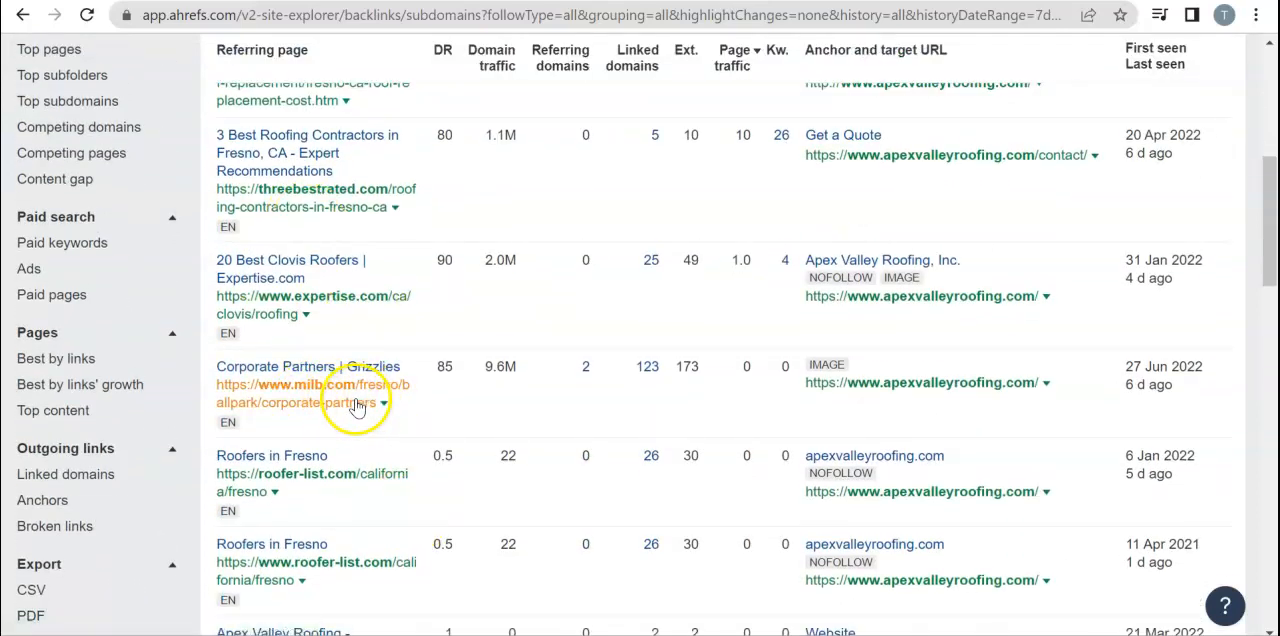
scroll("down", 3)
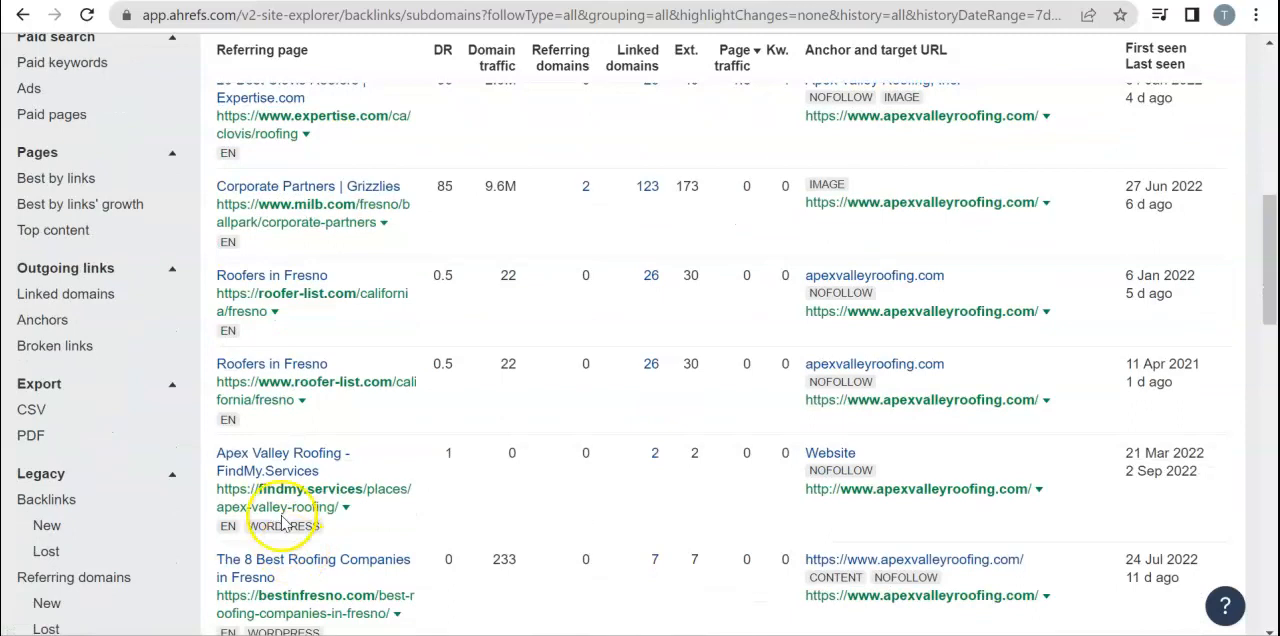
scroll("up", 3)
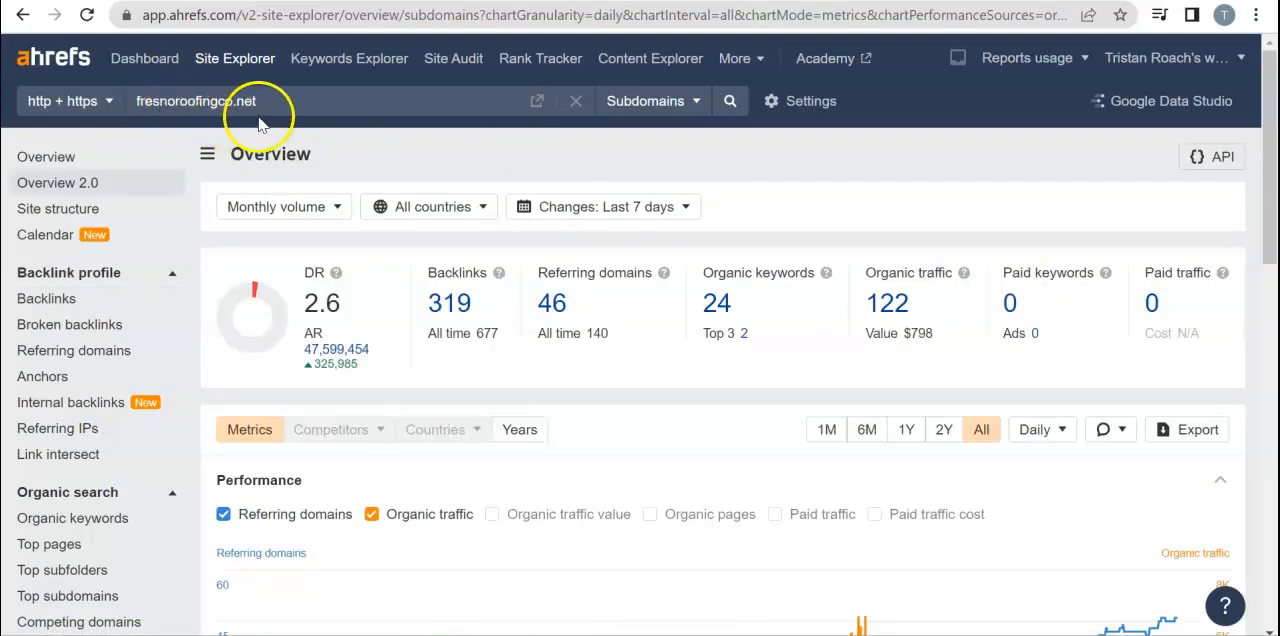
mouse_move(422, 303)
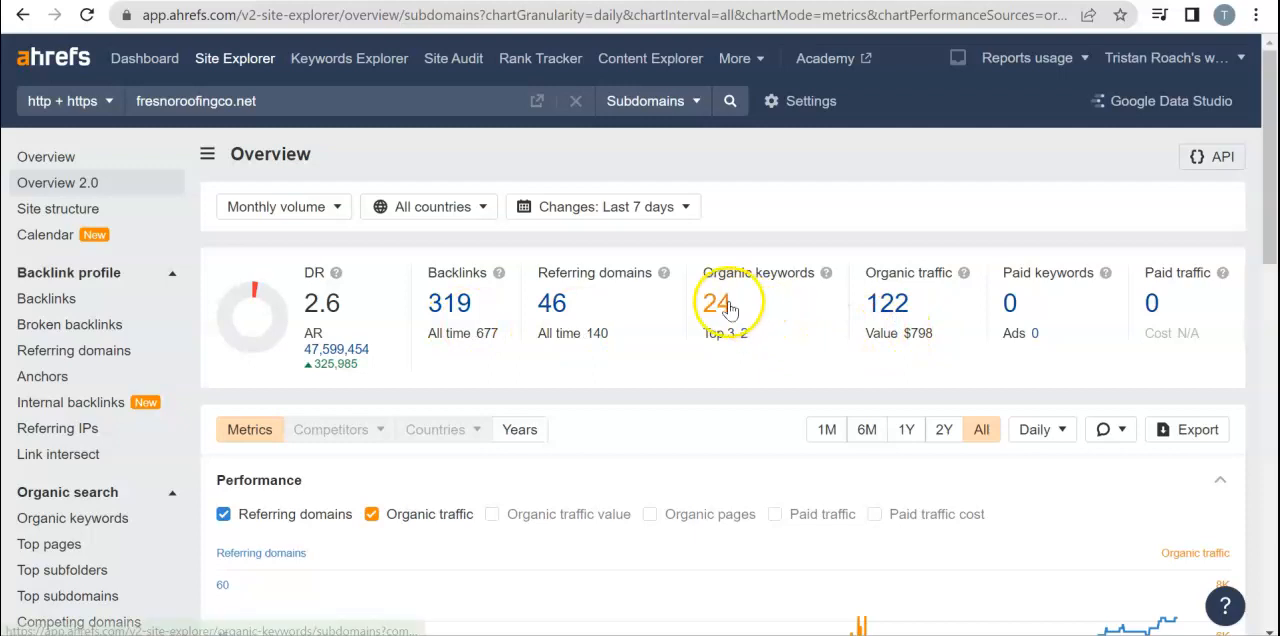
Open fresnoroofingco.net's 24 organic keywords from its overview
left_click(718, 303)
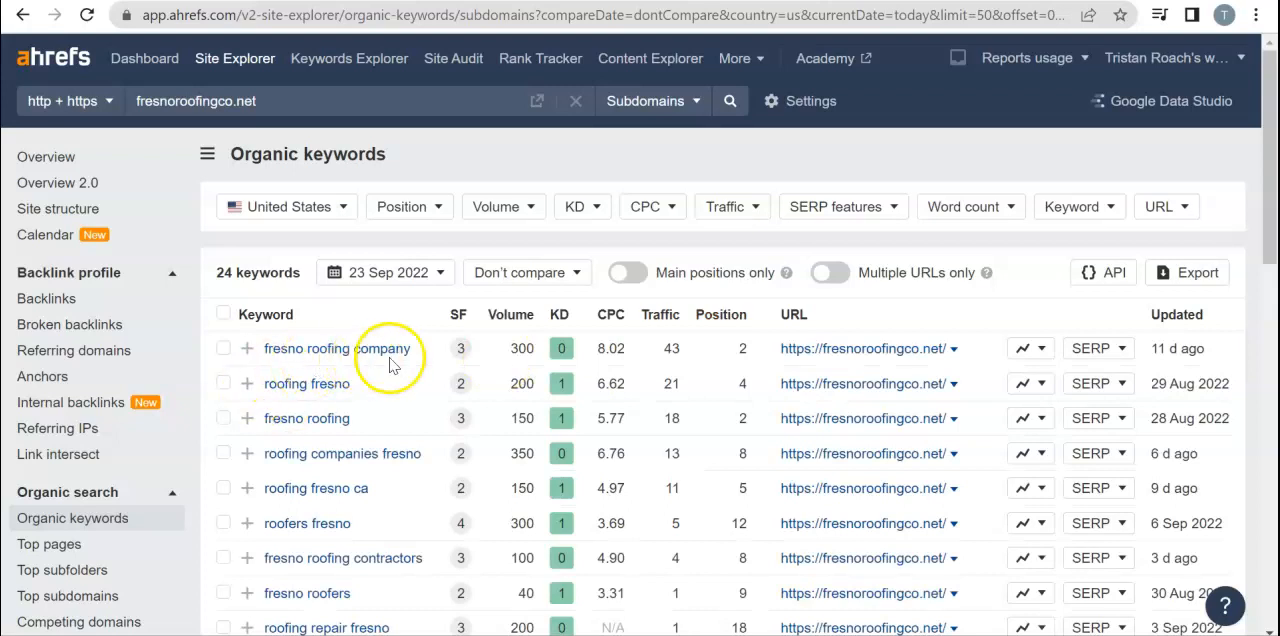
mouse_move(780, 350)
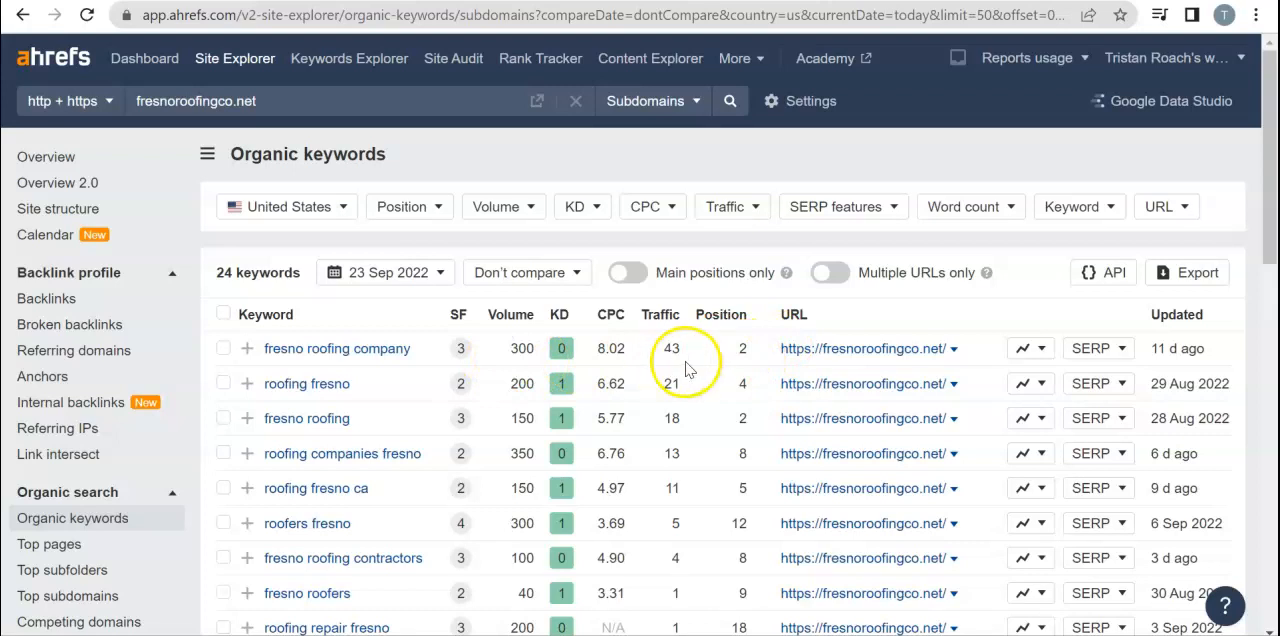
mouse_move(306, 383)
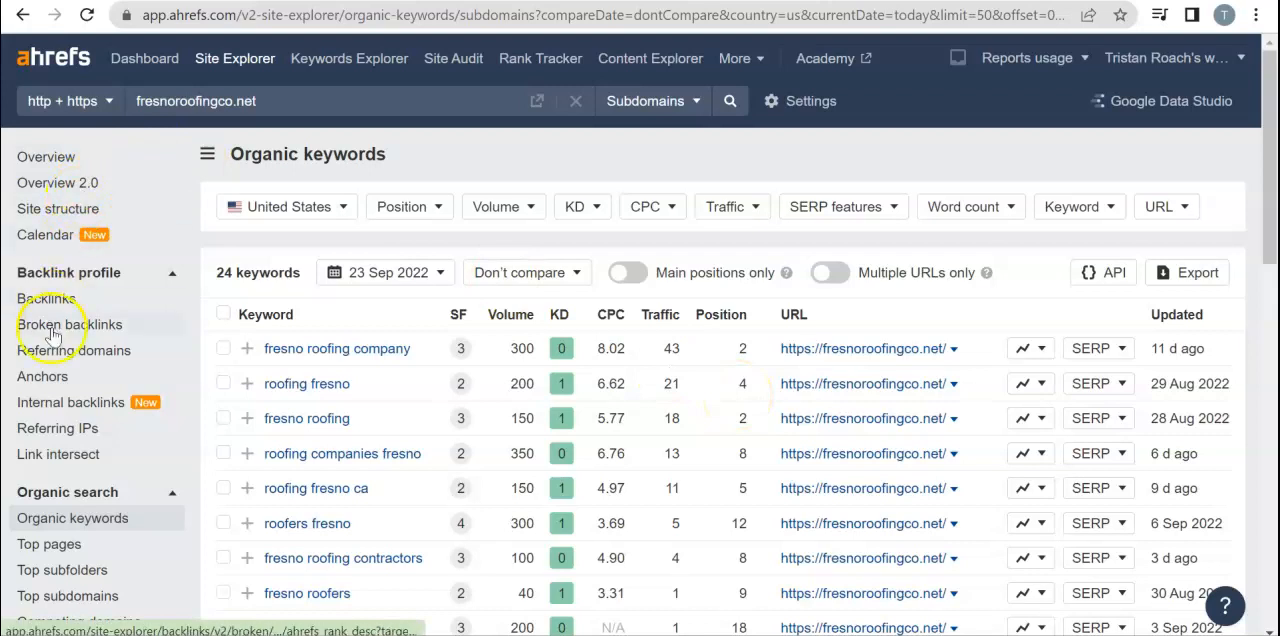
Open fresnoroofingco.net's backlinks report from the sidebar
left_click(46, 298)
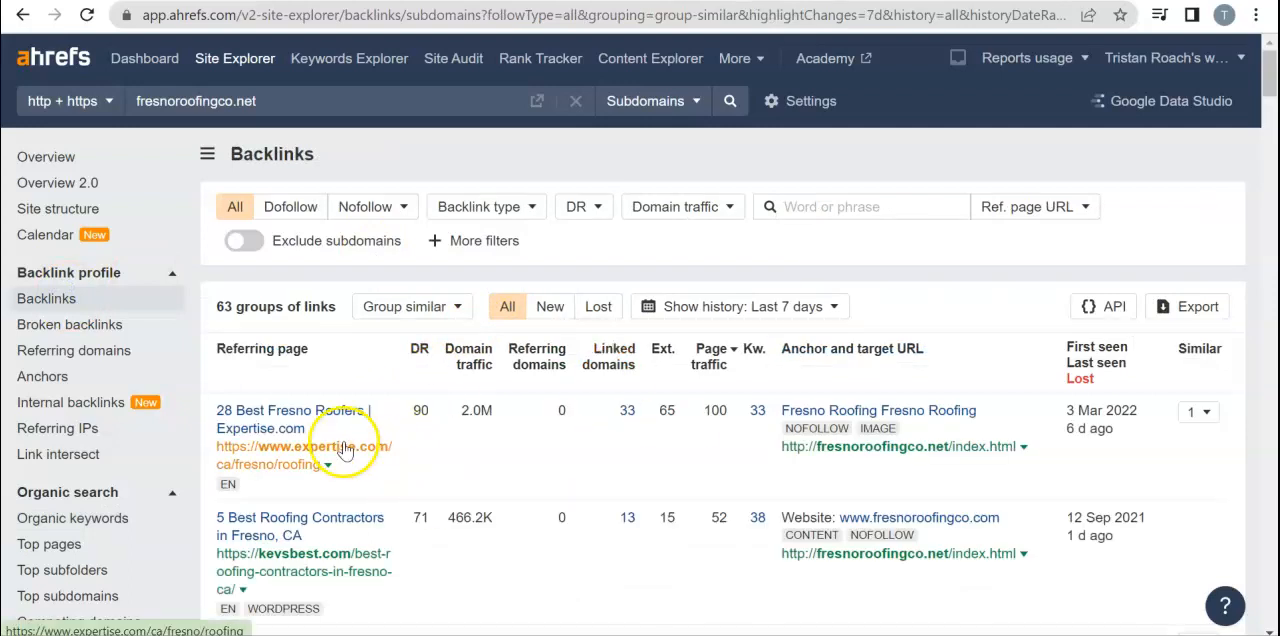
Browse fresnoroofingco.net's 63 backlink groups, then return to its overview
scroll("down", 3)
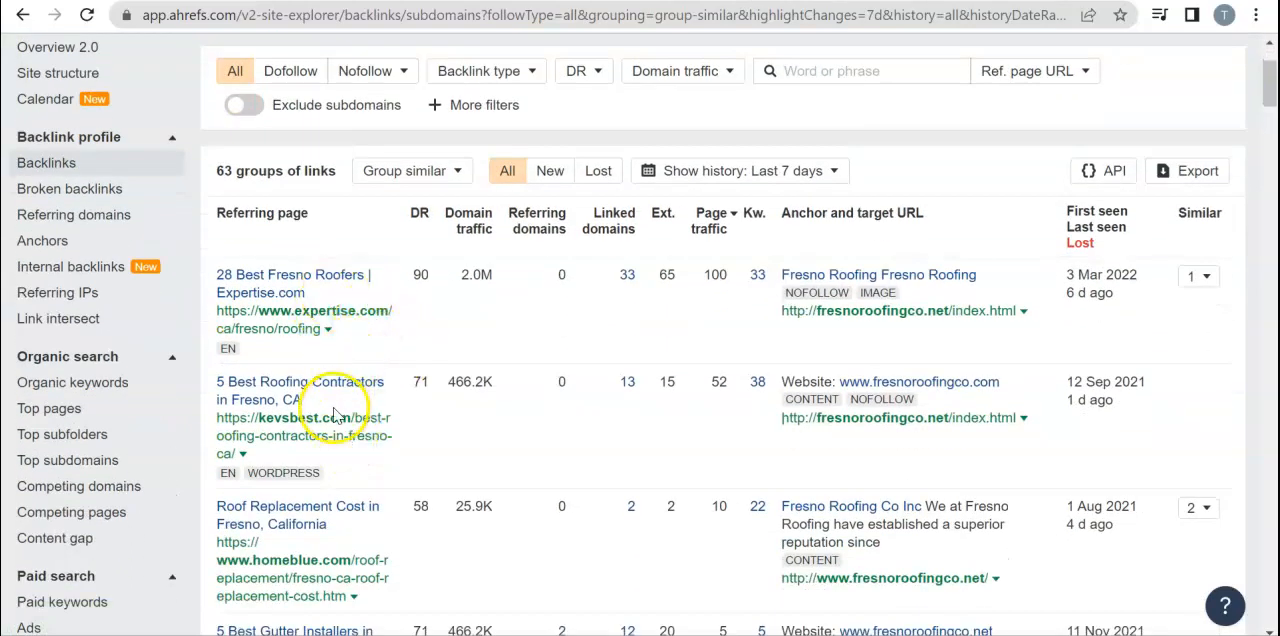
scroll("down", 3)
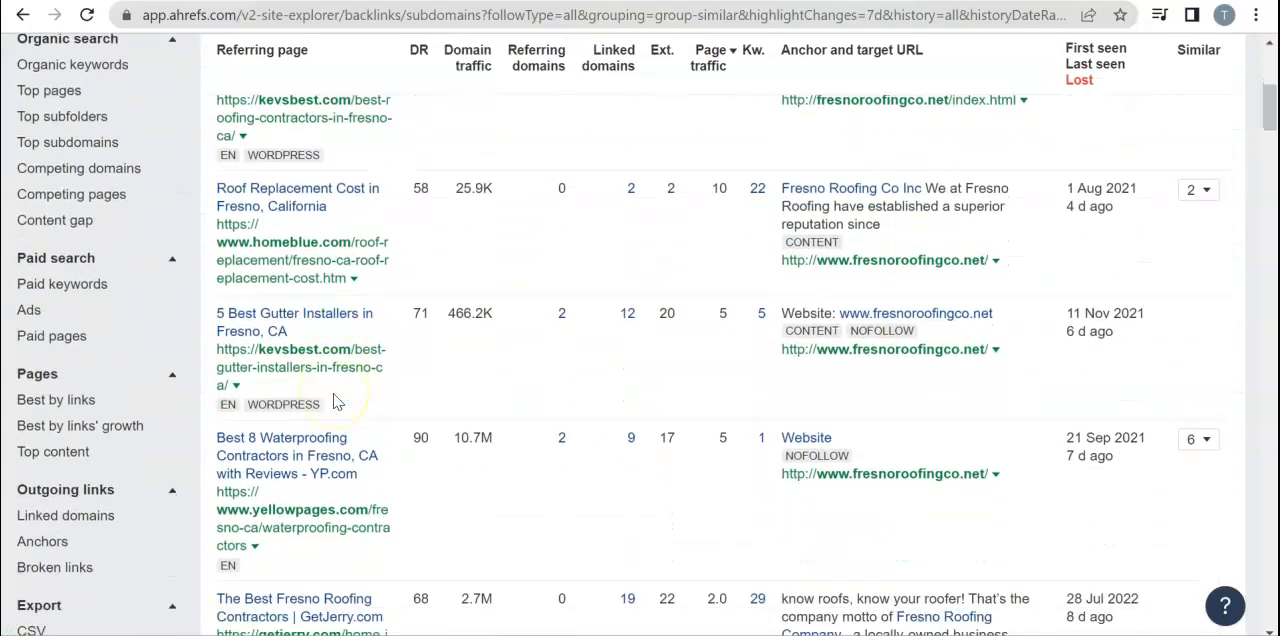
scroll("down", 3)
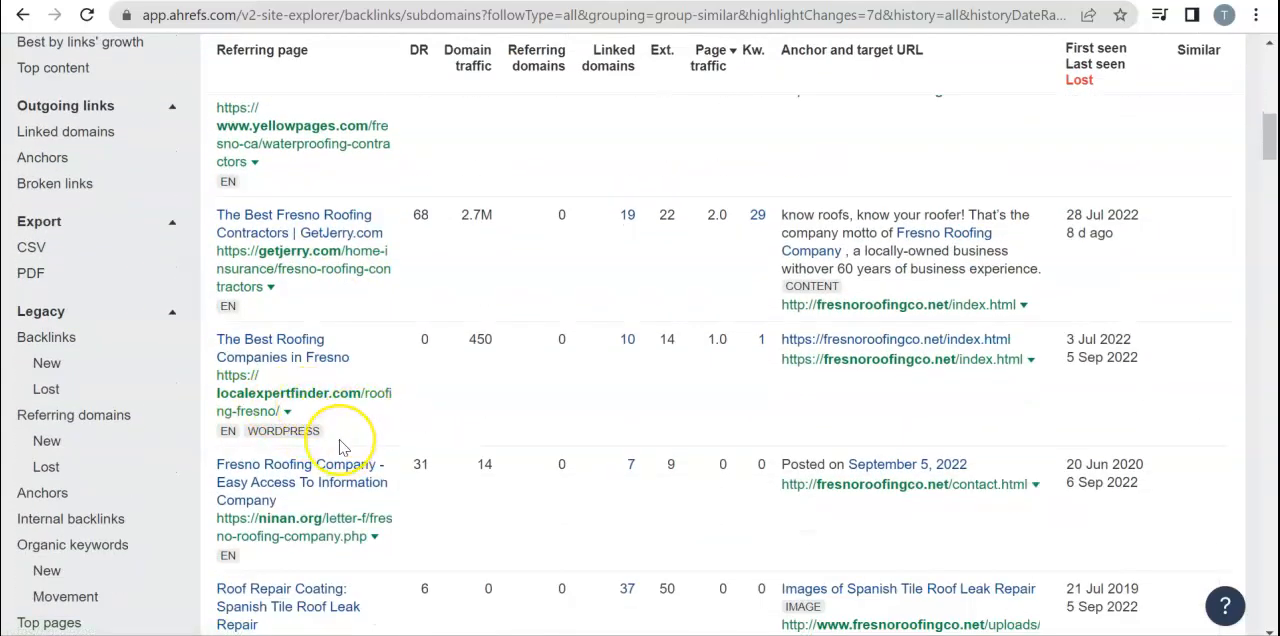
scroll("up", 3)
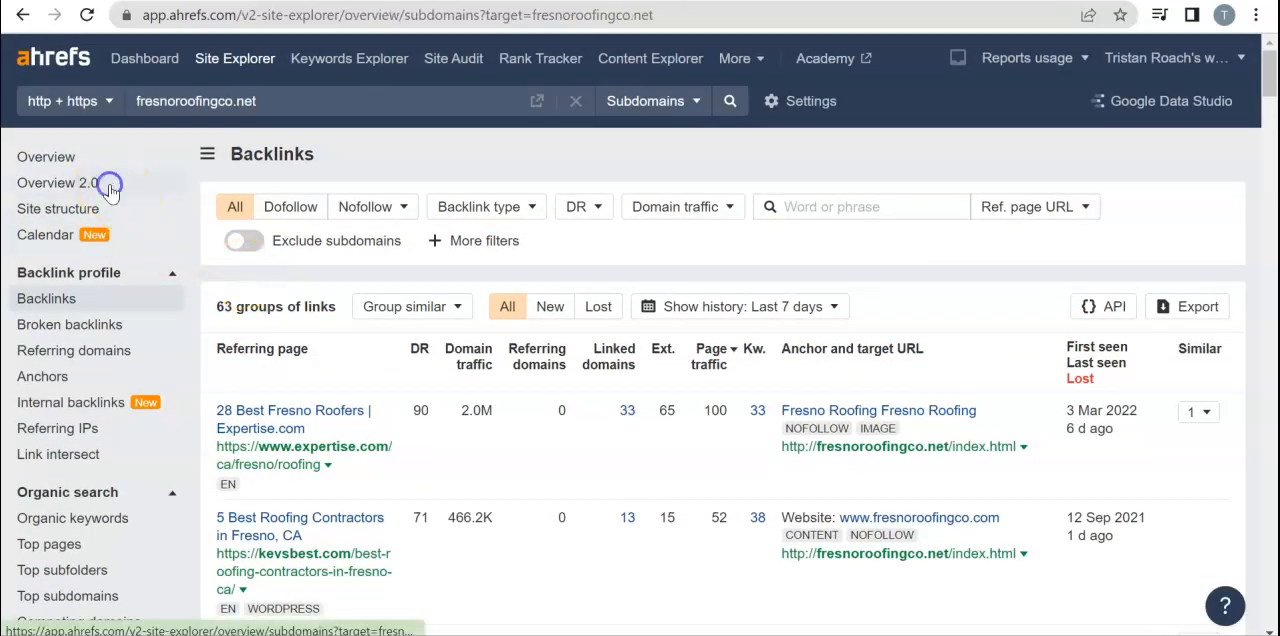
left_click(57, 182)
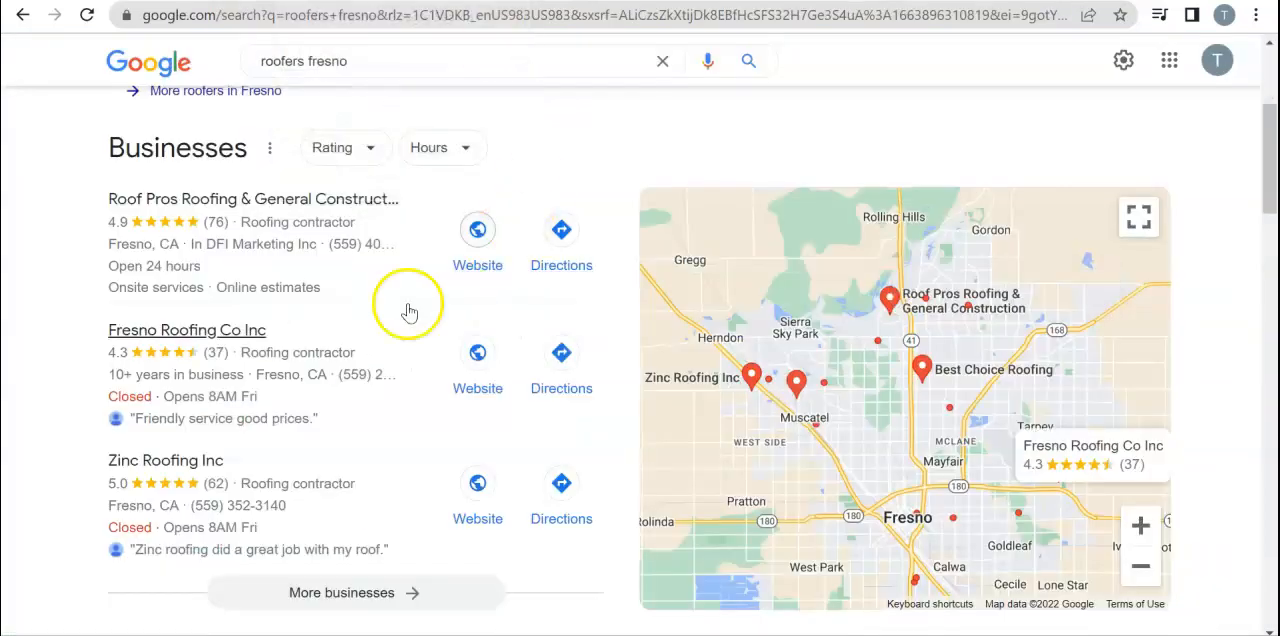
mouse_move(350, 385)
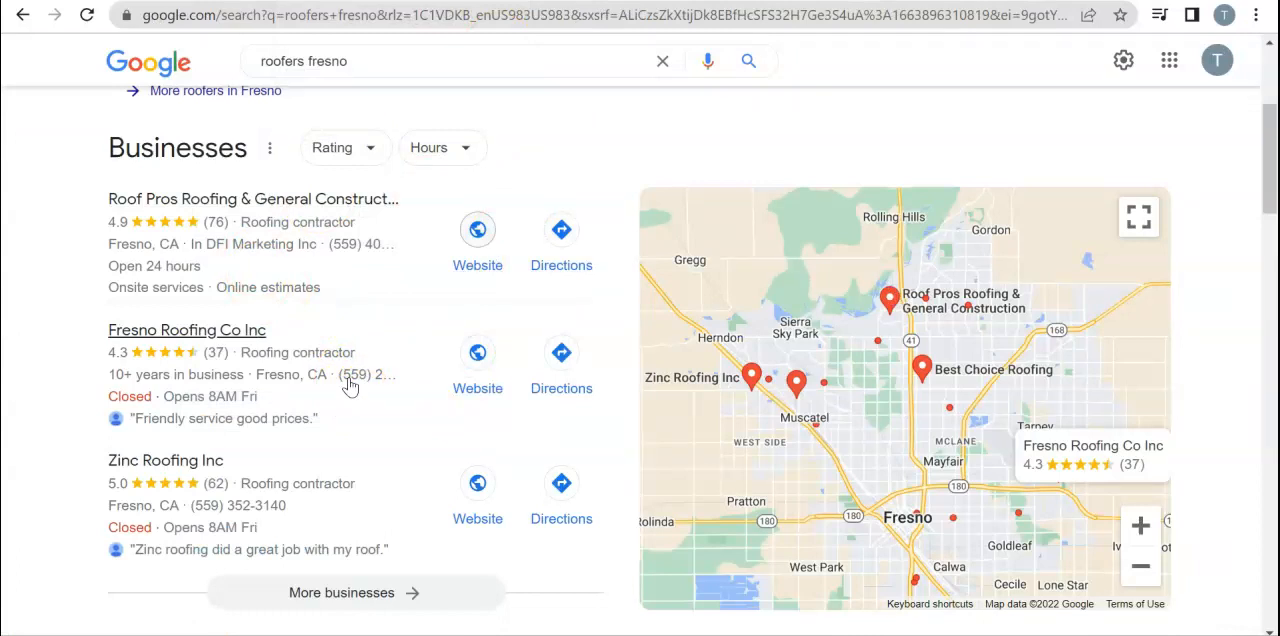